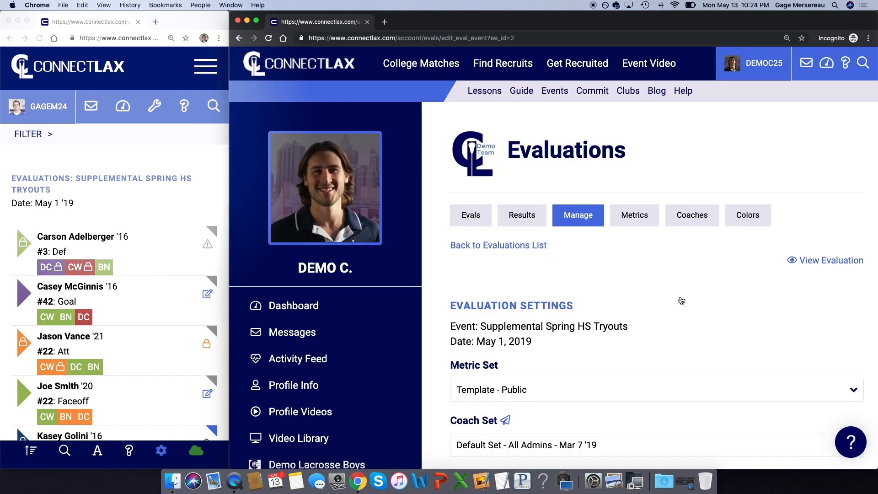
# Step: Keep the Default Set all-admins coach set on the Supplemental Spring HS Tryouts settings
pyautogui.scroll(-3)
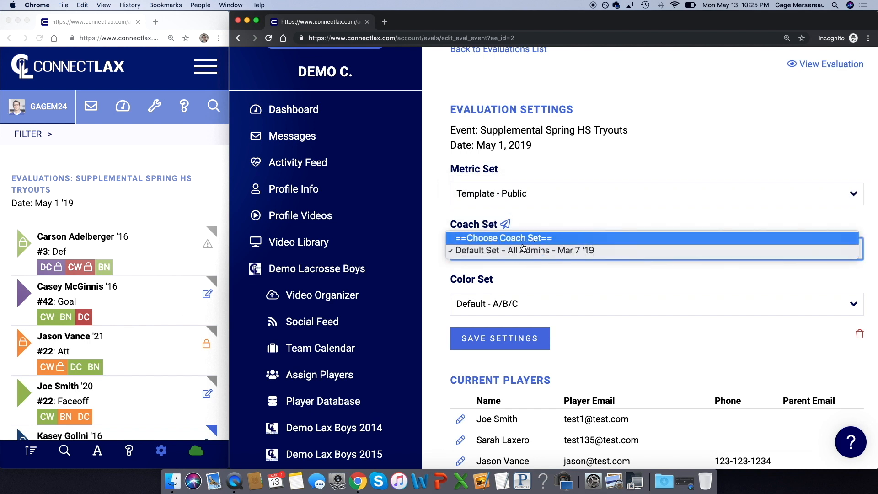
pyautogui.click(522, 251)
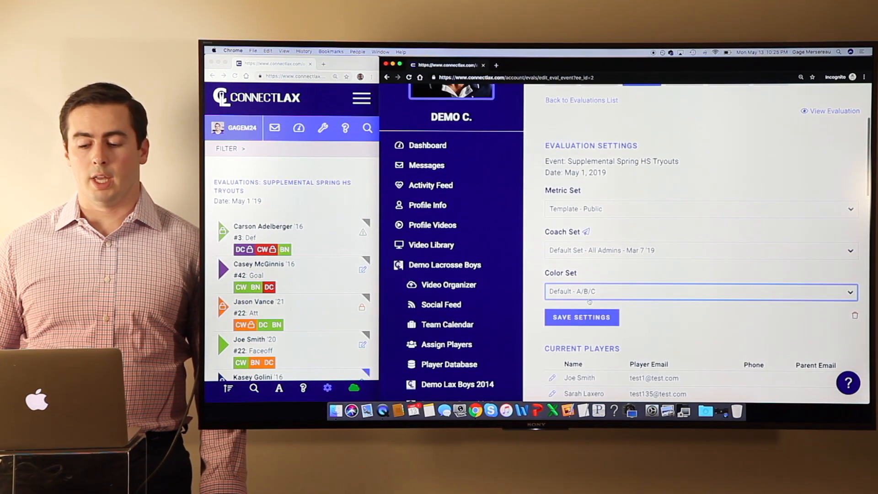
pyautogui.scroll(3)
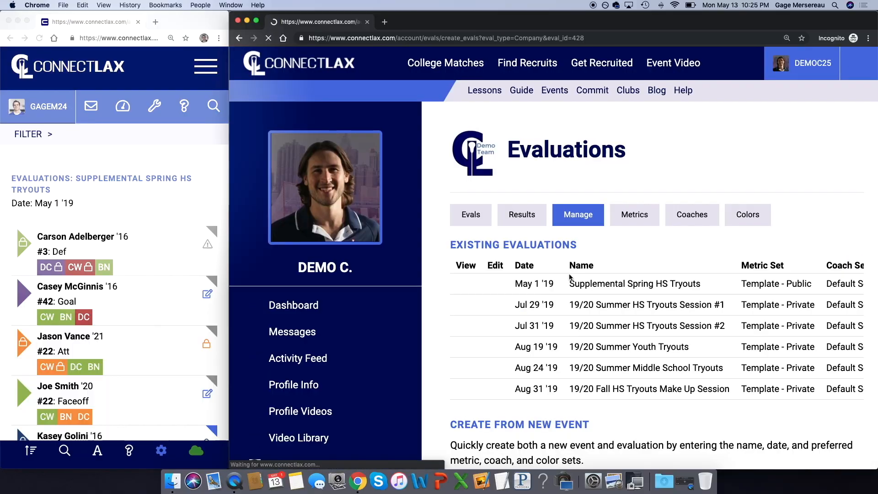
pyautogui.click(577, 214)
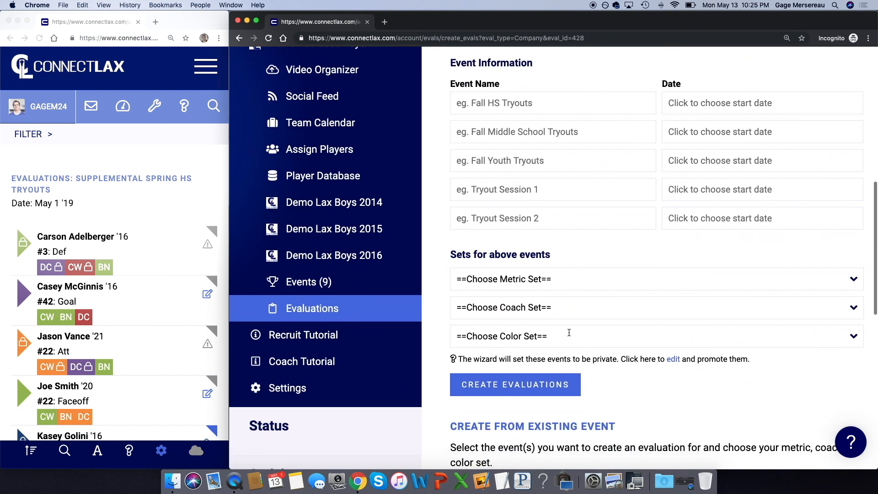
pyautogui.scroll(-3)
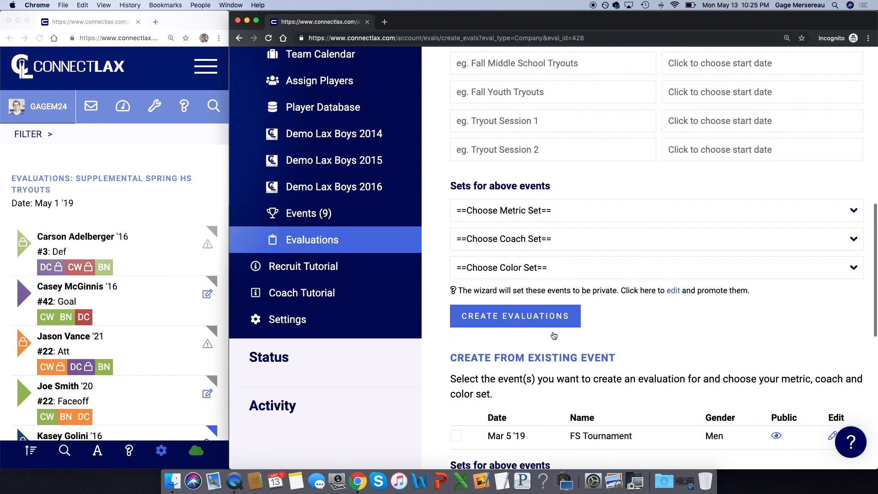
pyautogui.scroll(-3)
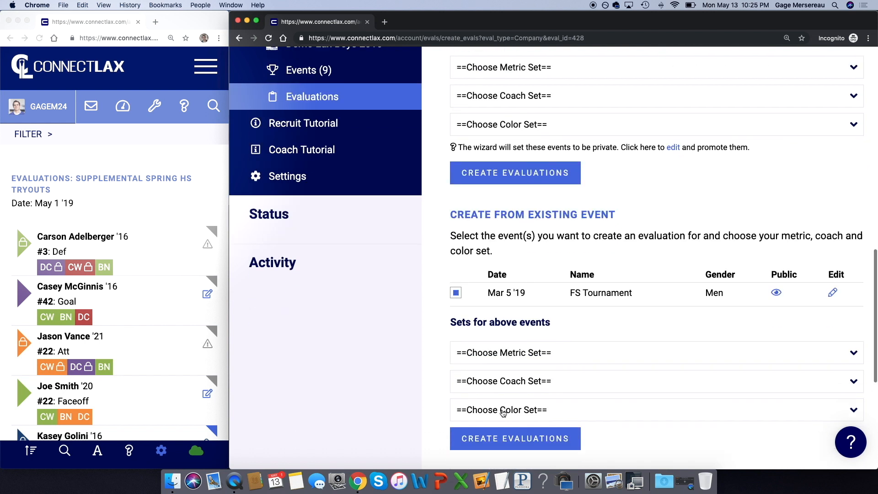
pyautogui.scroll(3)
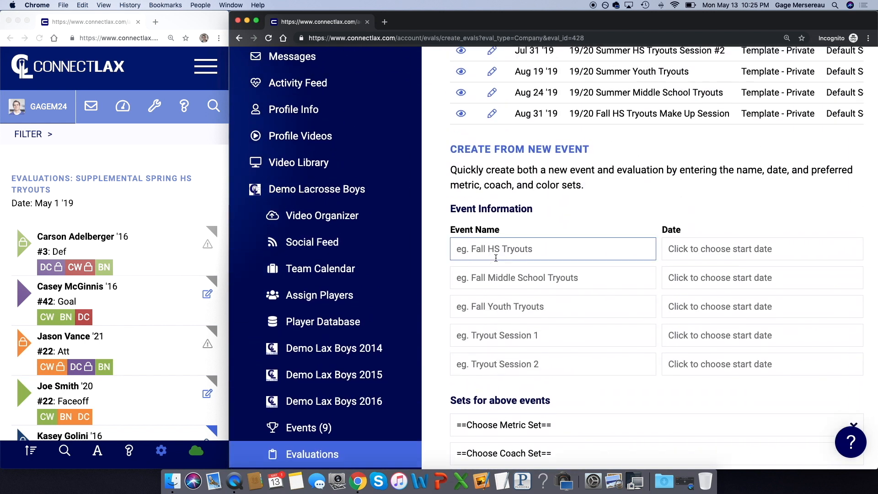
pyautogui.write('Tryout')
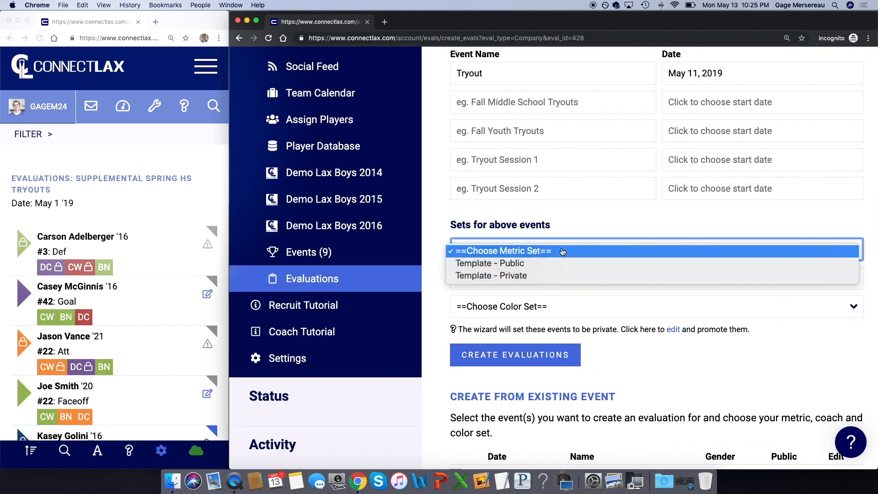
# Step: Create the Tryout evaluation with Template - Private metrics, Default Set coaches and Default - A/B/C colours
pyautogui.click(492, 275)
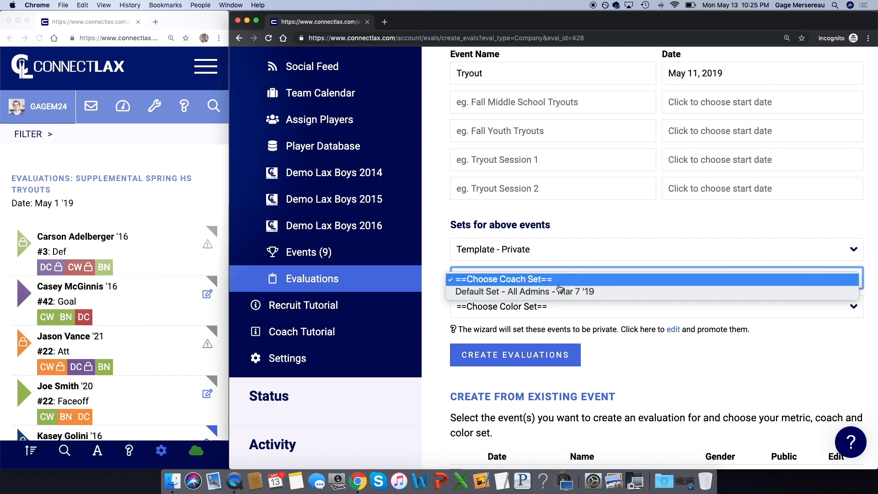
pyautogui.click(523, 291)
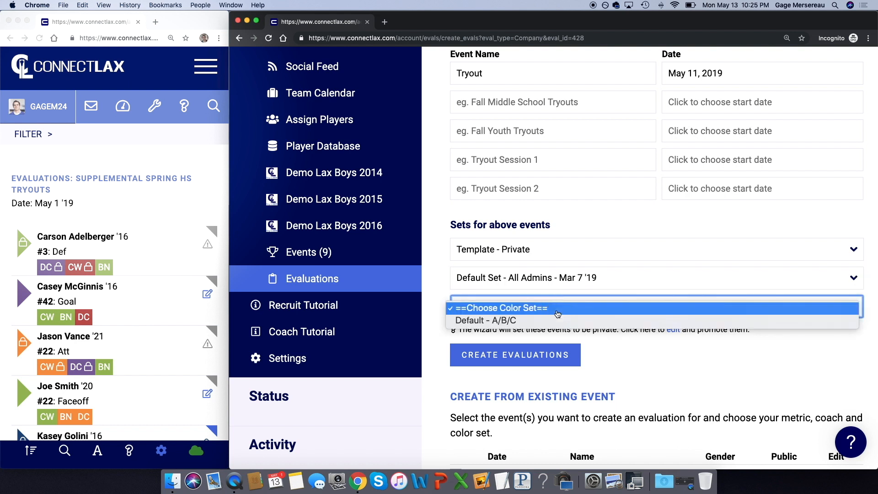
pyautogui.click(495, 320)
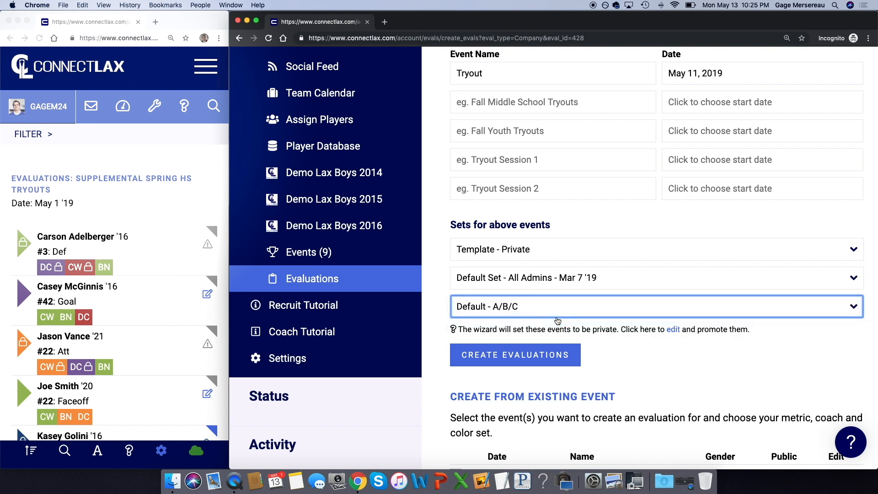
pyautogui.click(515, 355)
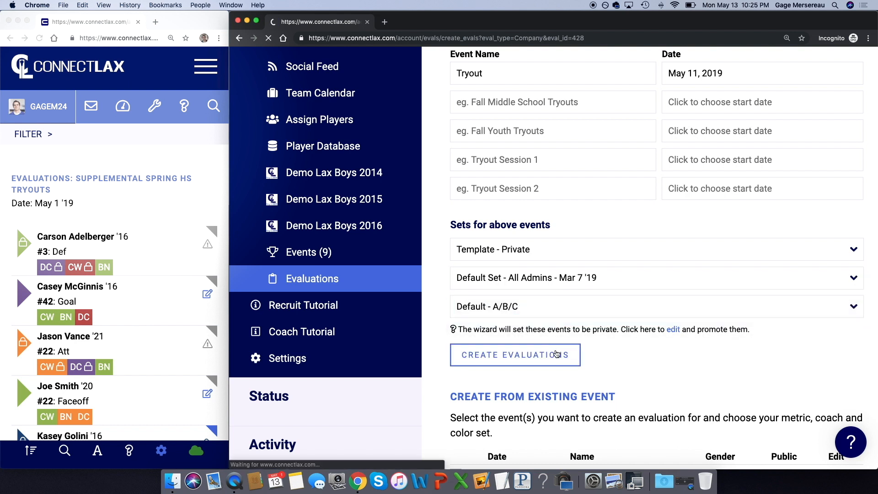
pyautogui.click(514, 355)
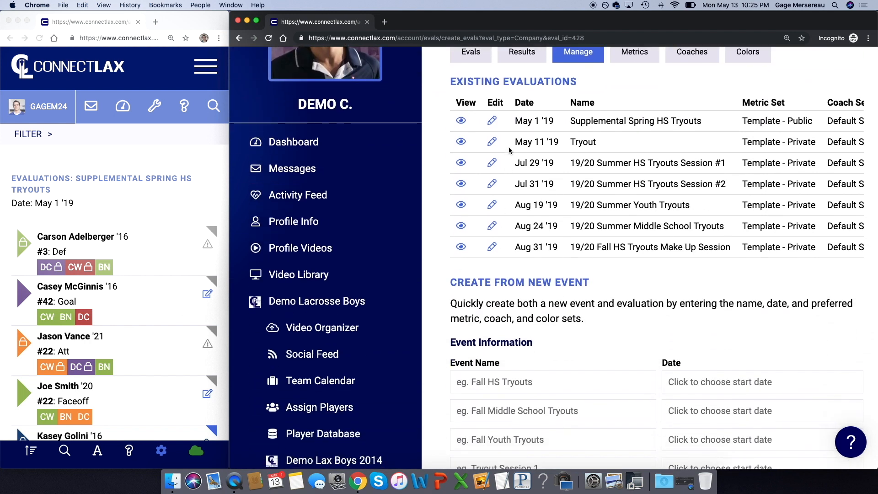
# Step: Edit the Tryout evaluation and download the example player CSV from Import New Players
pyautogui.click(492, 141)
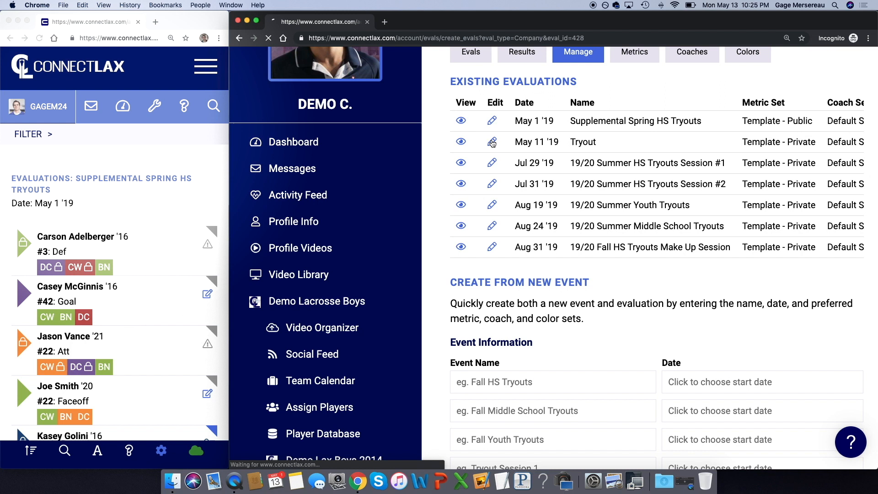
pyautogui.click(492, 143)
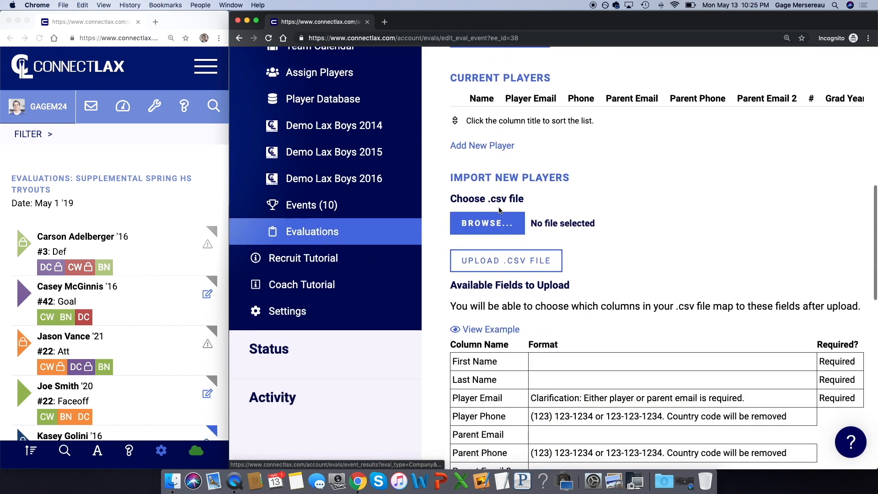
pyautogui.scroll(-3)
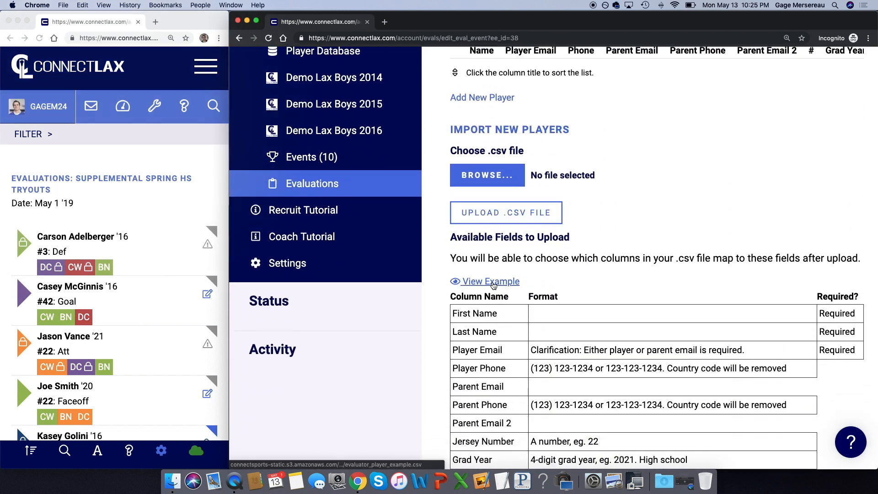
pyautogui.click(490, 281)
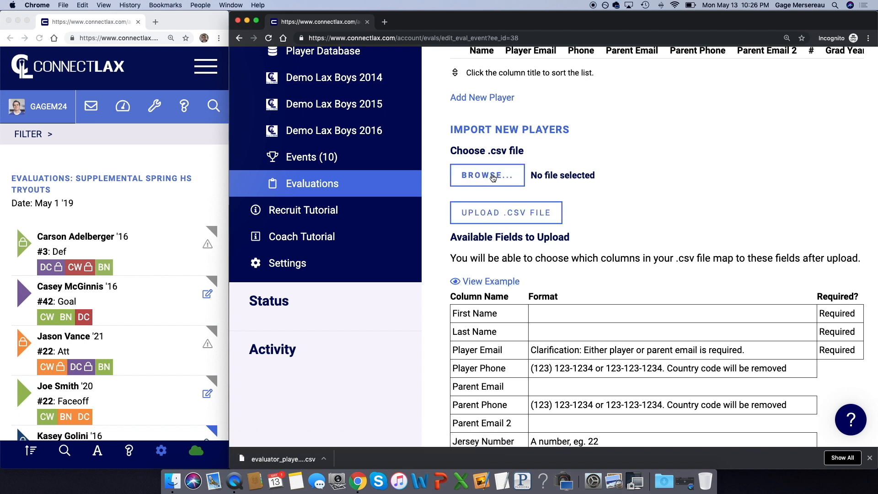
# Step: Upload evaluator_player_example.csv from the Desktop to the Tryout evaluation
pyautogui.click(487, 175)
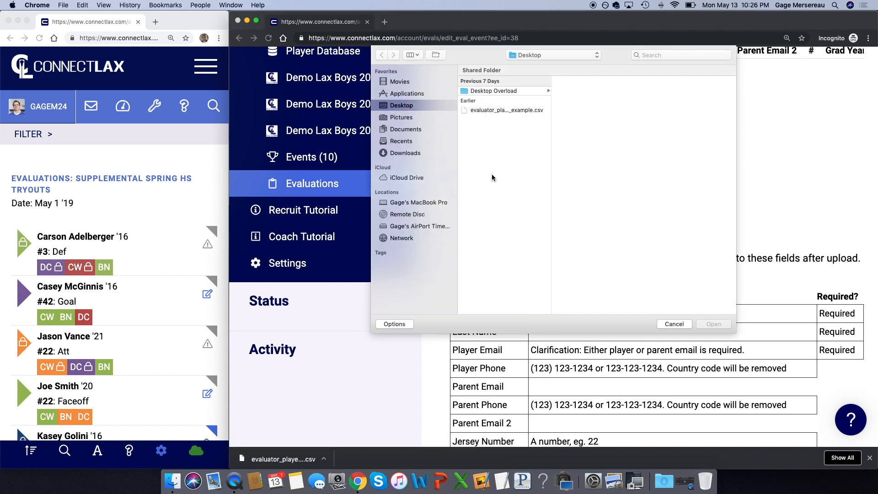
pyautogui.click(505, 110)
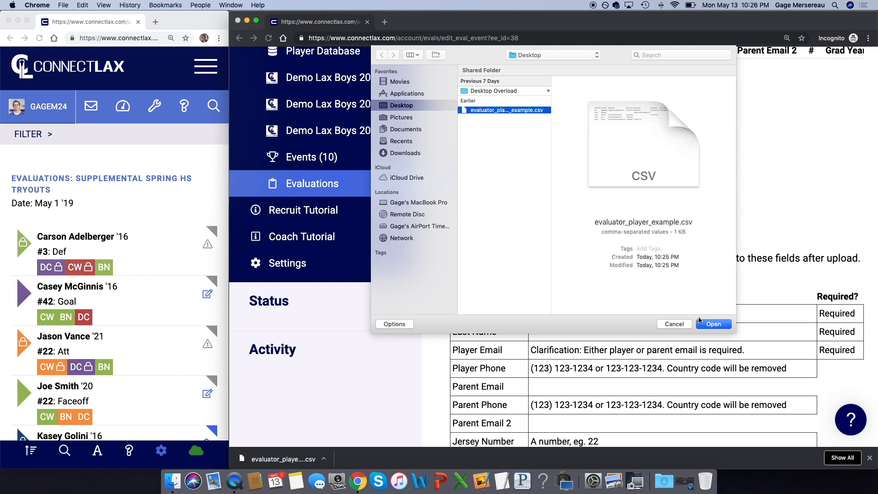
pyautogui.click(713, 324)
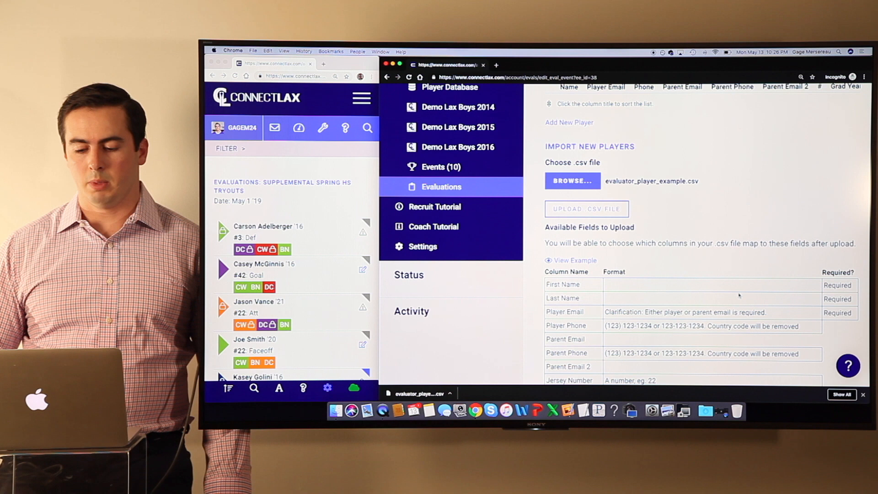
pyautogui.click(586, 208)
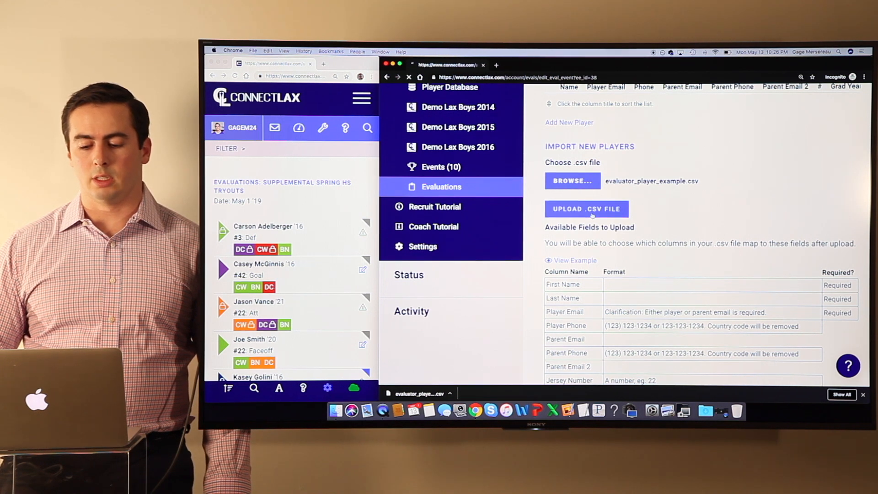
pyautogui.click(587, 209)
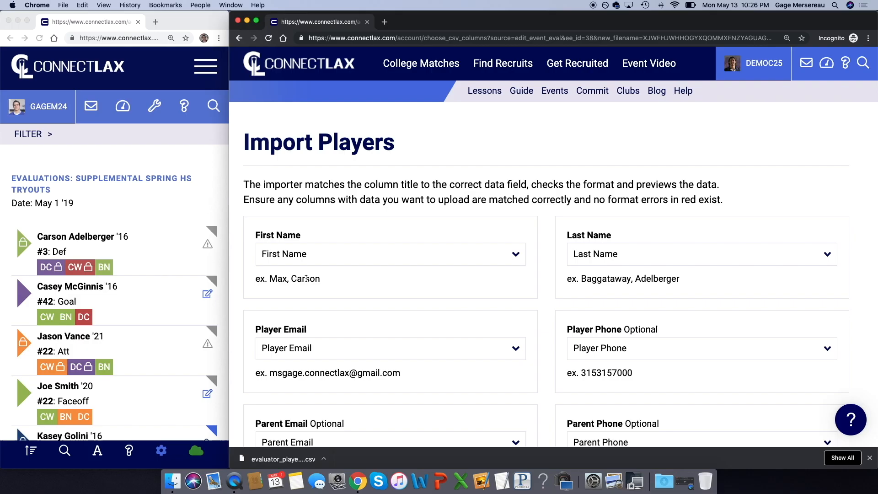
# Step: Preview and validate the mapped CSV upload showing five new players
pyautogui.doubleClick(306, 279)
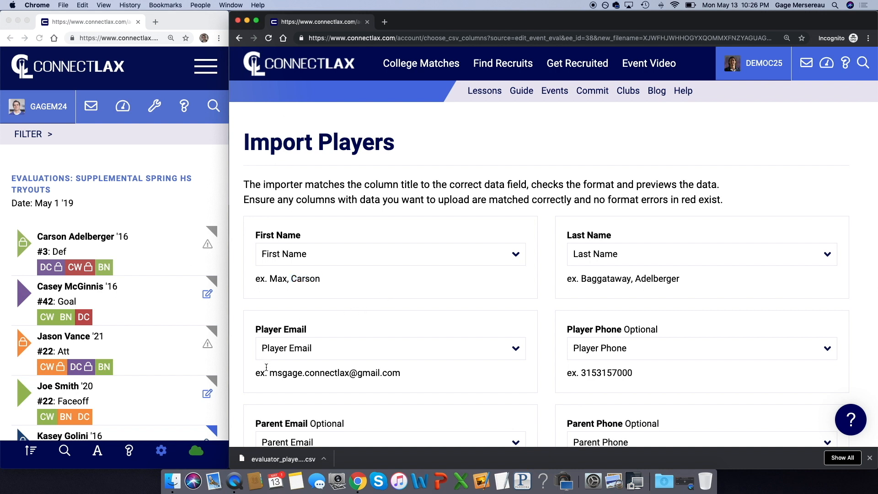
pyautogui.scroll(-3)
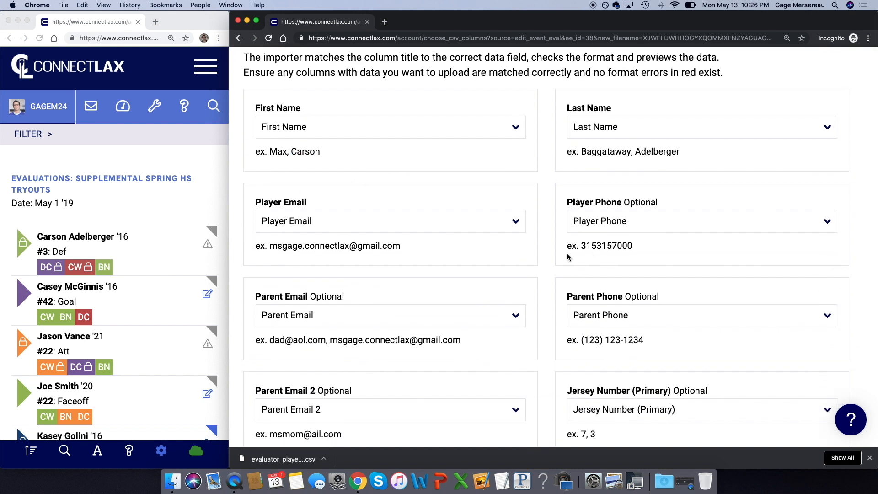
pyautogui.moveTo(670, 301)
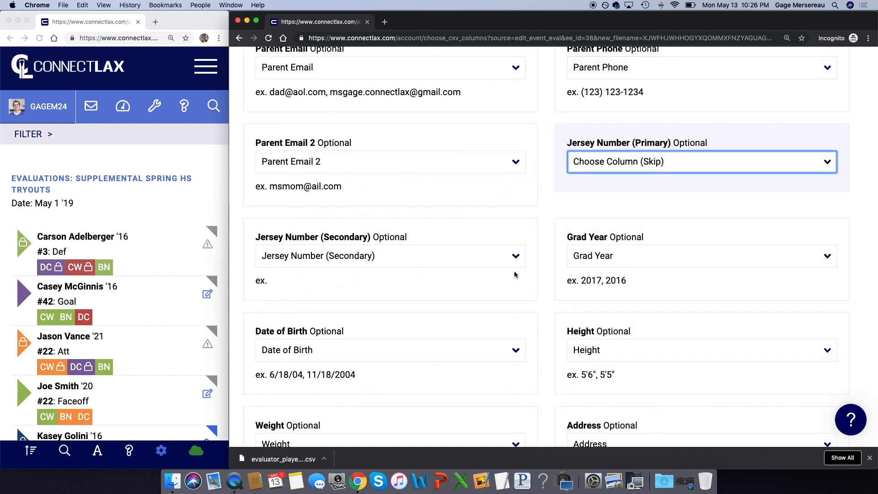
pyautogui.scroll(-3)
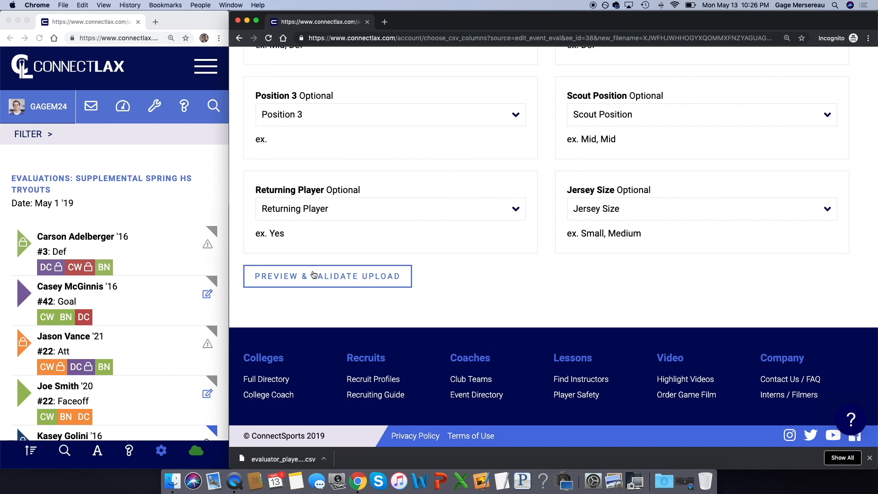
pyautogui.click(328, 276)
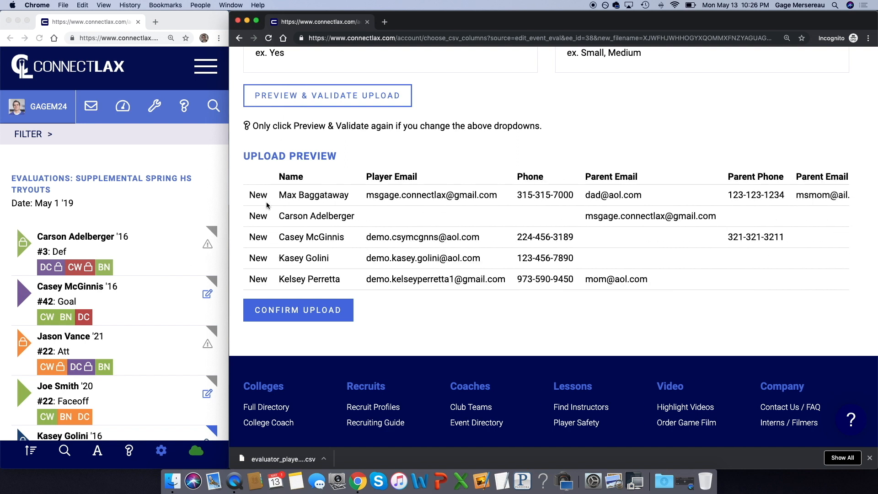
pyautogui.moveTo(263, 278)
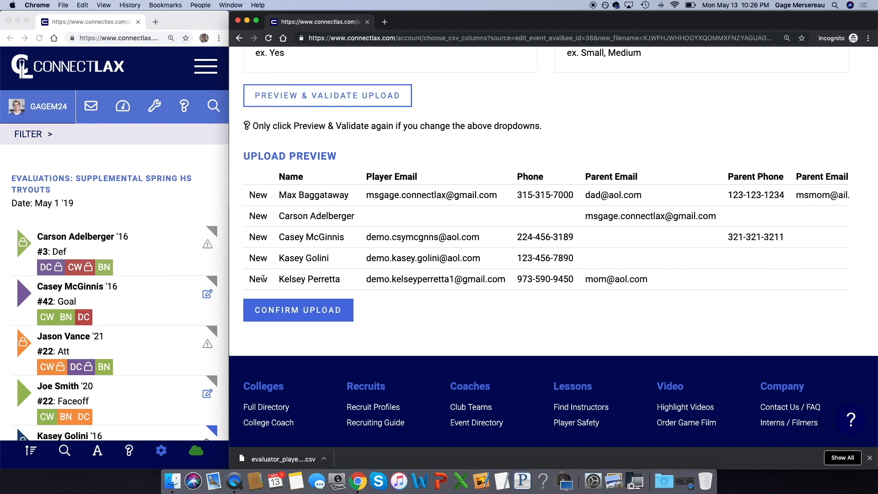
# Step: Confirm the upload and review the Current Players list with one added and four updated
pyautogui.click(298, 310)
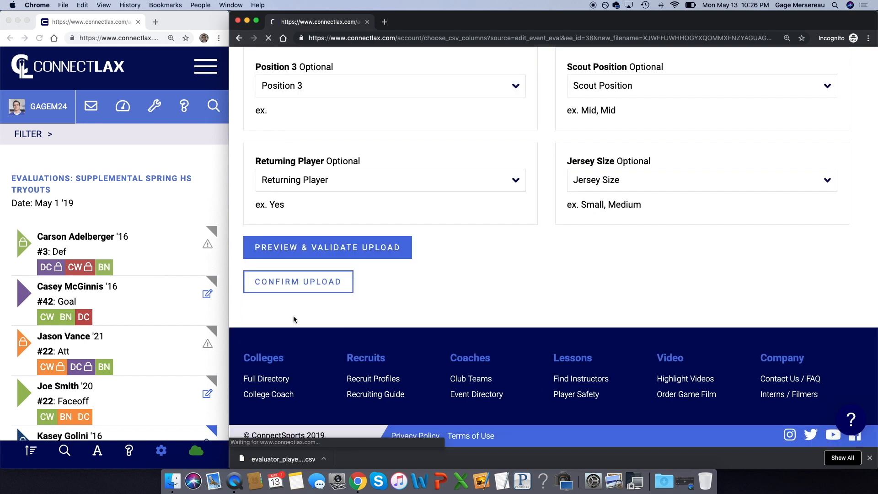
pyautogui.moveTo(492, 422)
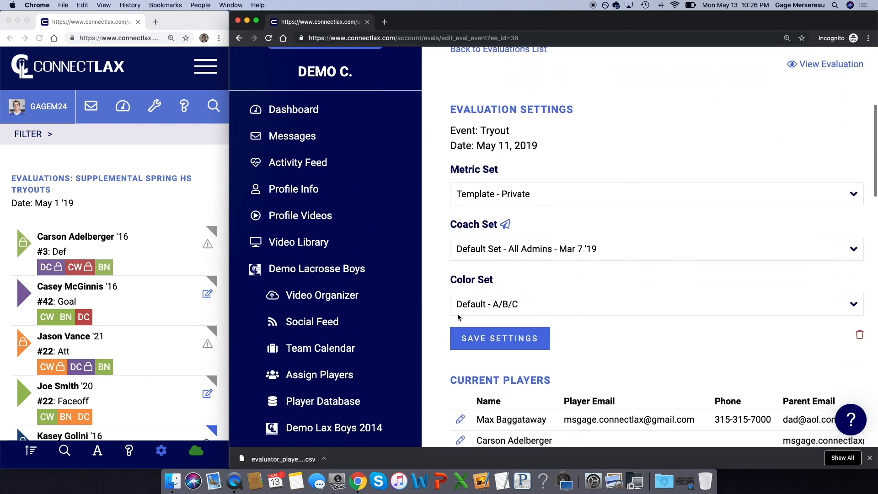
pyautogui.scroll(-3)
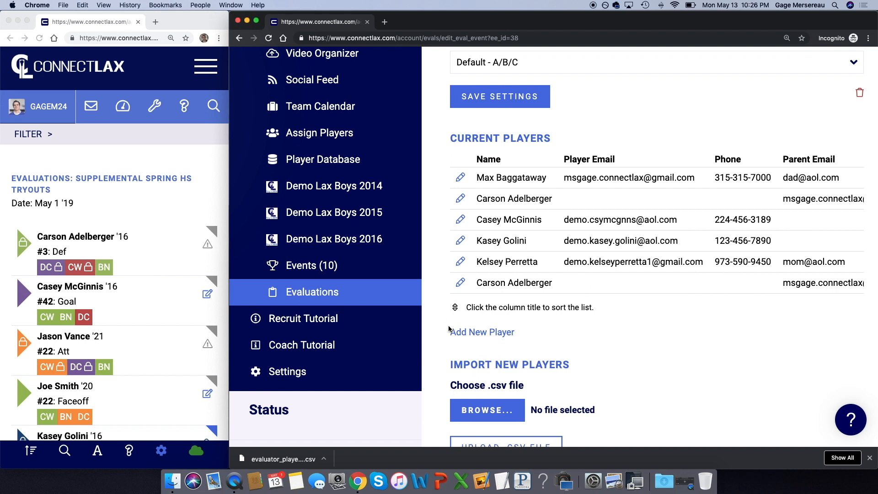
pyautogui.scroll(-3)
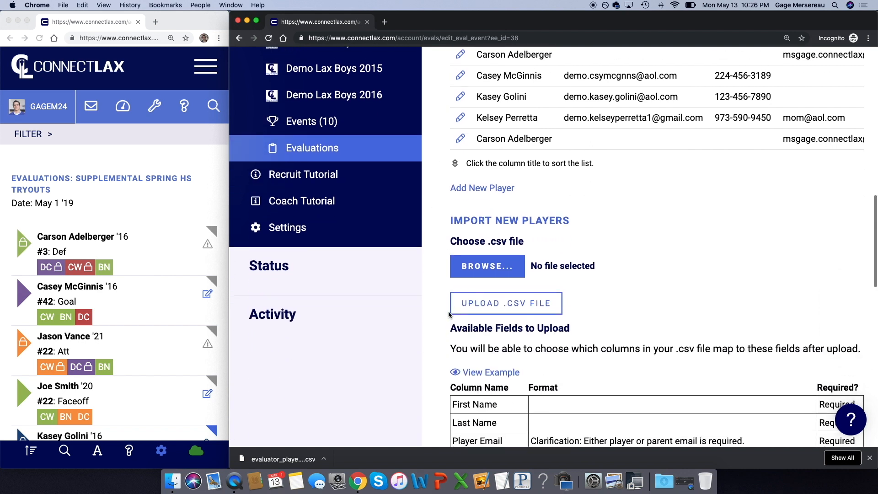
pyautogui.click(482, 187)
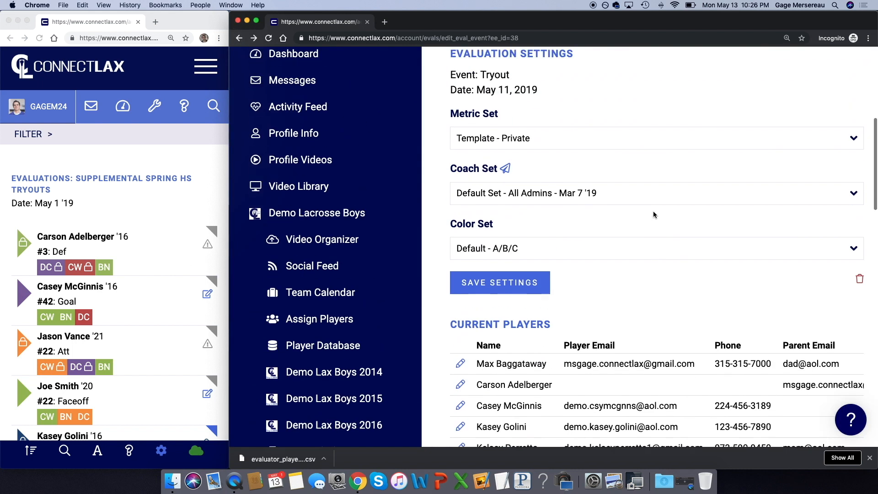
pyautogui.scroll(-3)
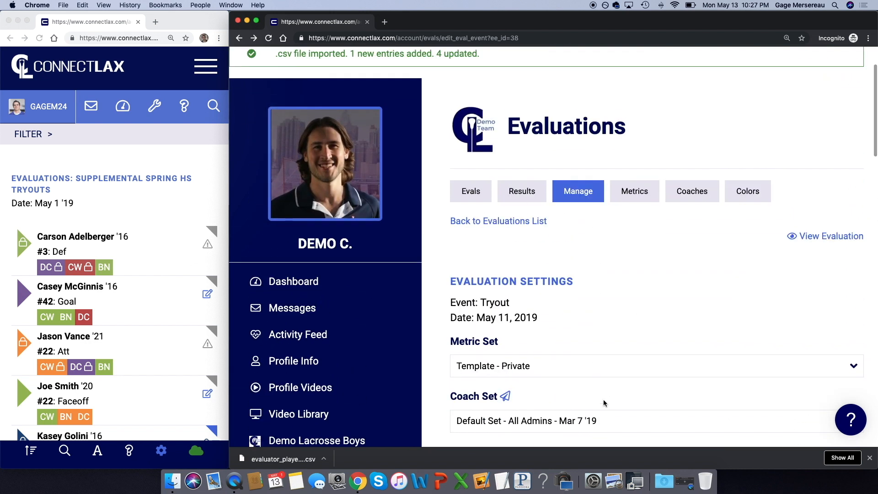
pyautogui.scroll(-3)
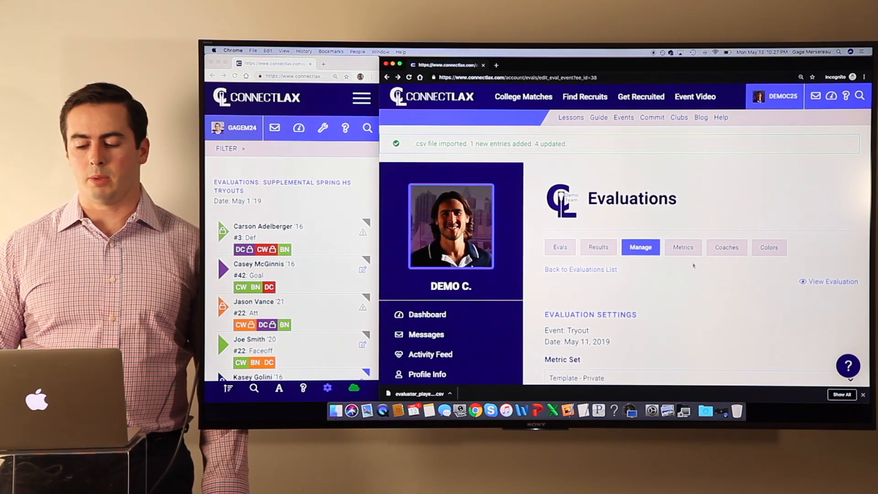
# Step: Browse the Metrics and Coaches sets, then the Colors list with Default - A/B/C
pyautogui.click(683, 247)
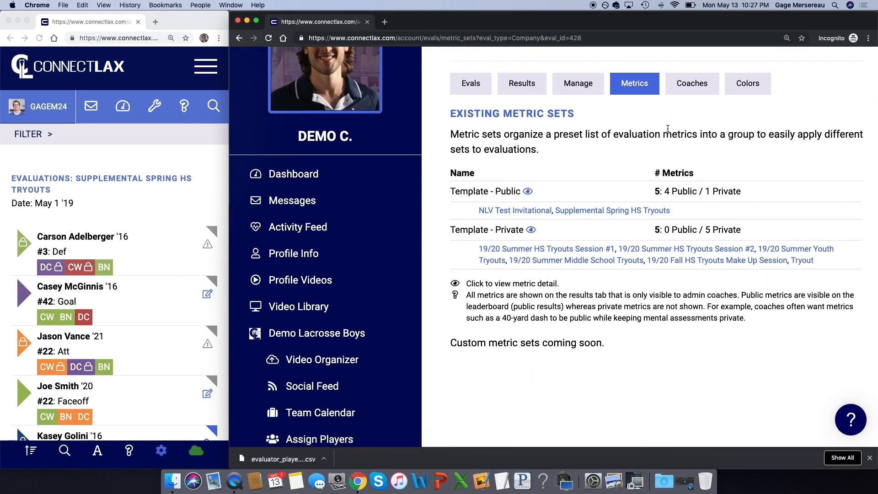
pyautogui.click(692, 83)
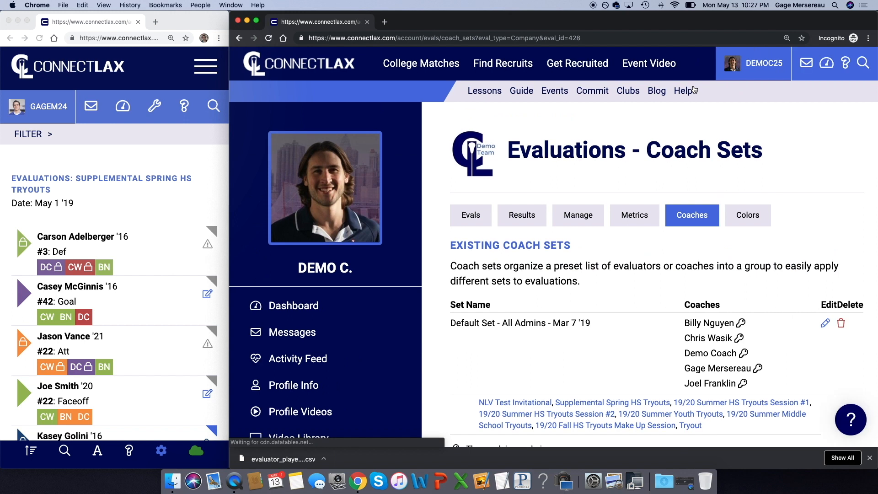
pyautogui.scroll(-3)
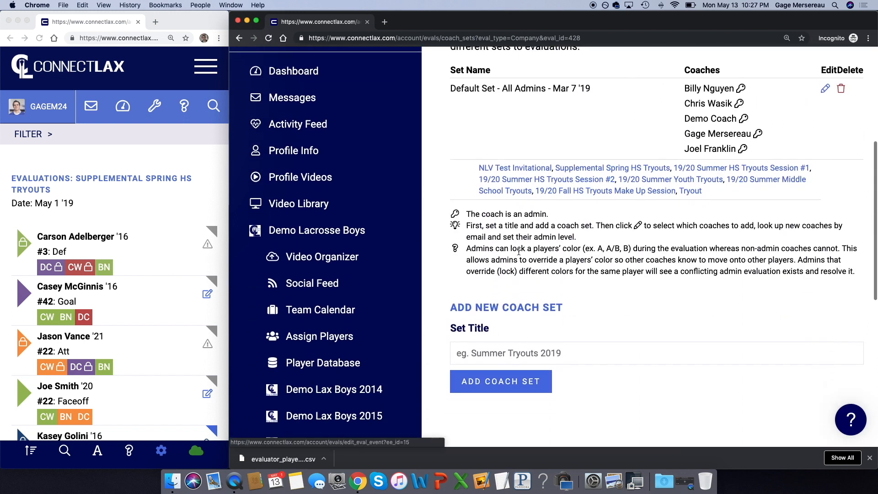
pyautogui.scroll(-3)
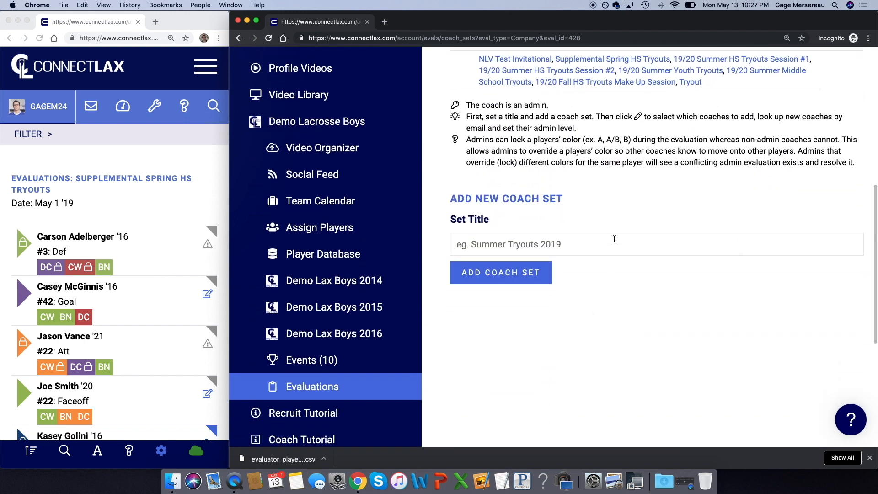
pyautogui.scroll(3)
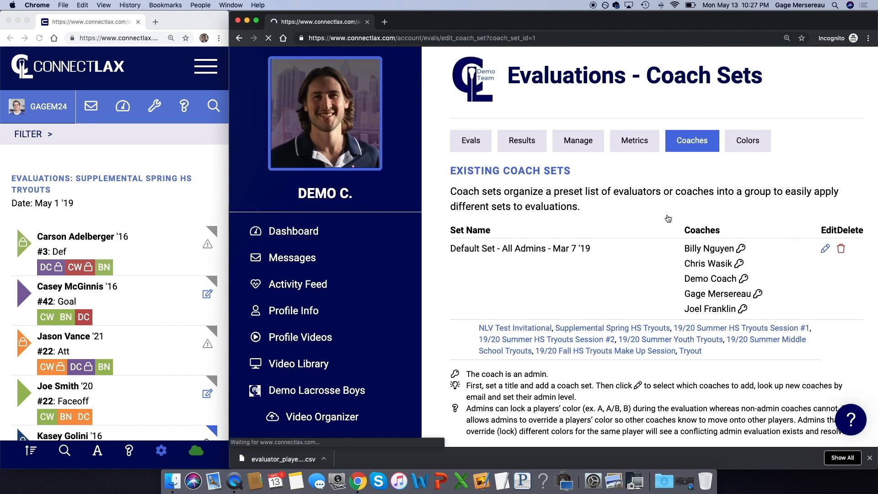
pyautogui.click(825, 248)
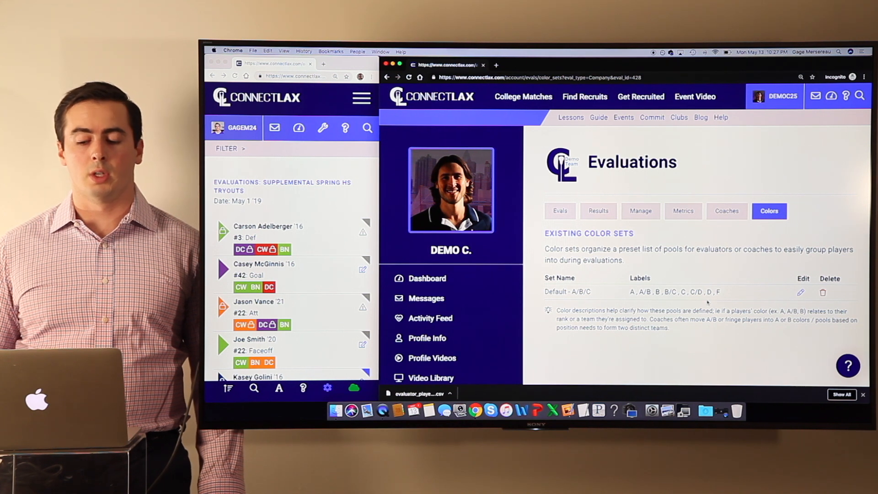
# Step: View Supplemental Spring HS Tryouts results with one player's per-evaluator score breakdown
pyautogui.click(598, 211)
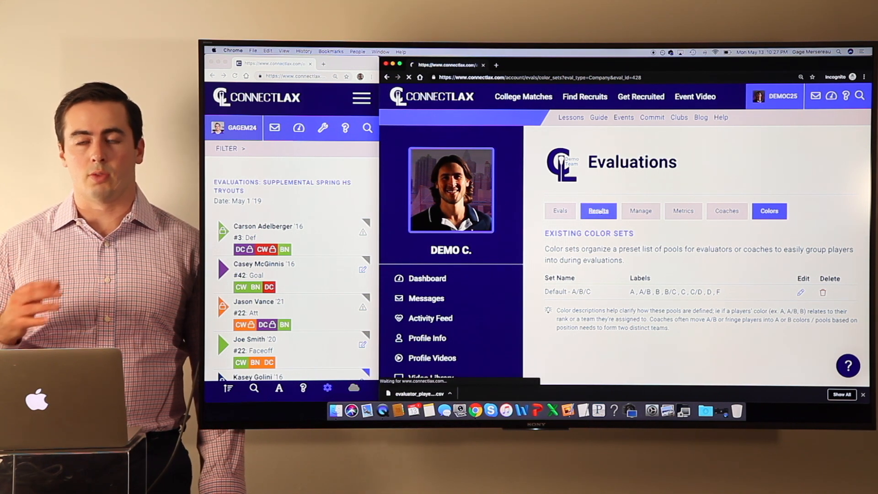
pyautogui.click(598, 212)
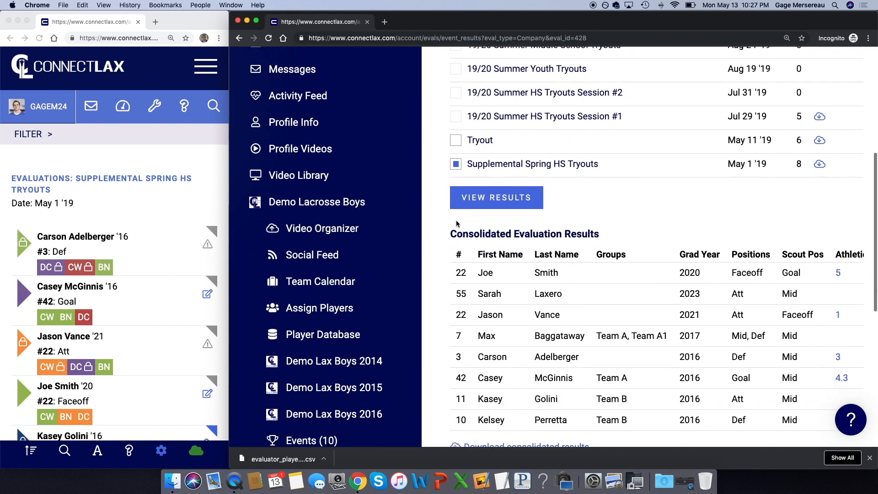
pyautogui.scroll(-3)
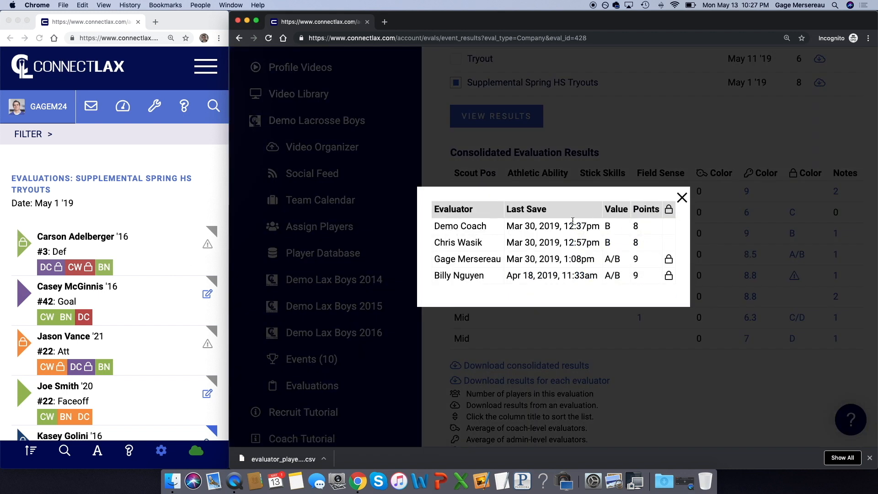
pyautogui.moveTo(543, 291)
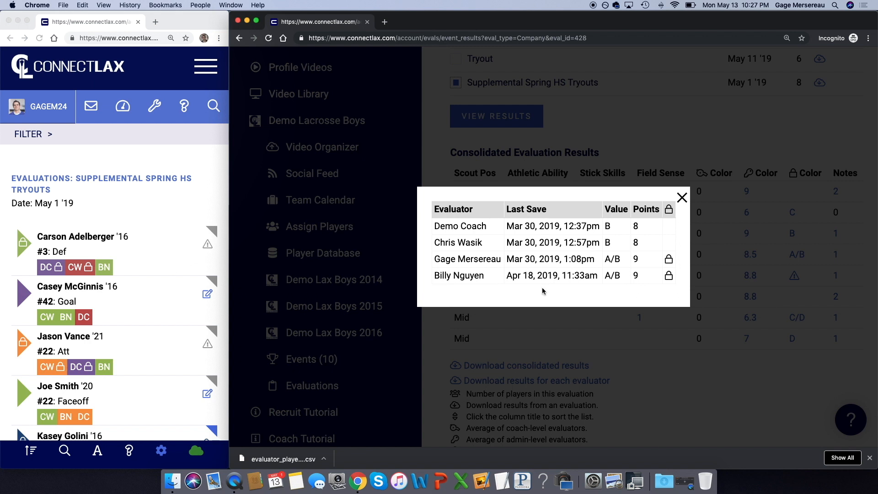
pyautogui.click(682, 197)
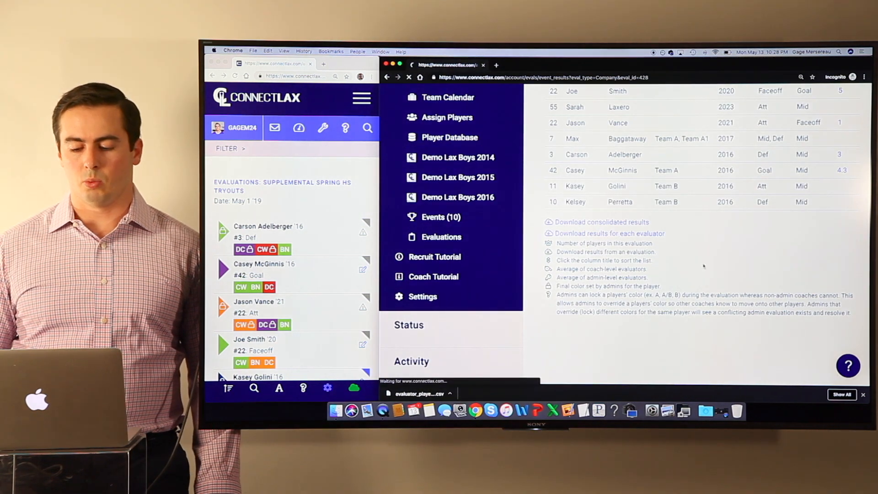
# Step: Review Max Bromontana's tagged notes and coach-comments message, then return to Player Database
pyautogui.click(449, 138)
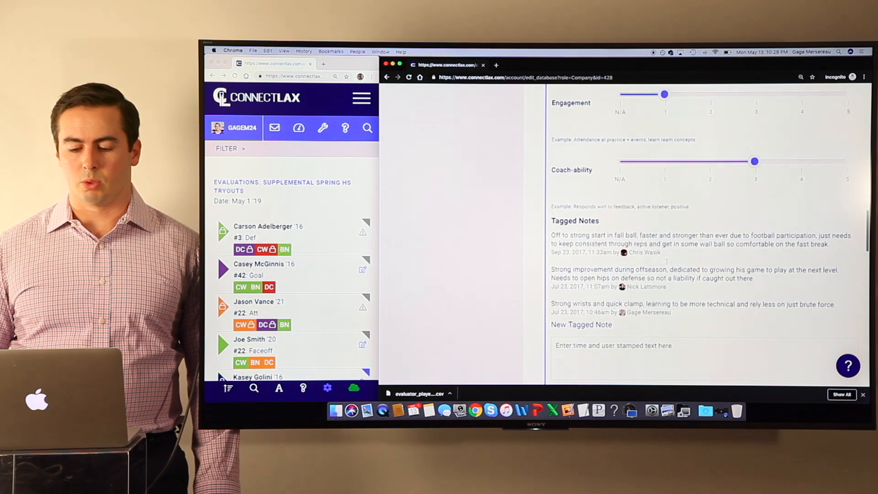
pyautogui.scroll(-3)
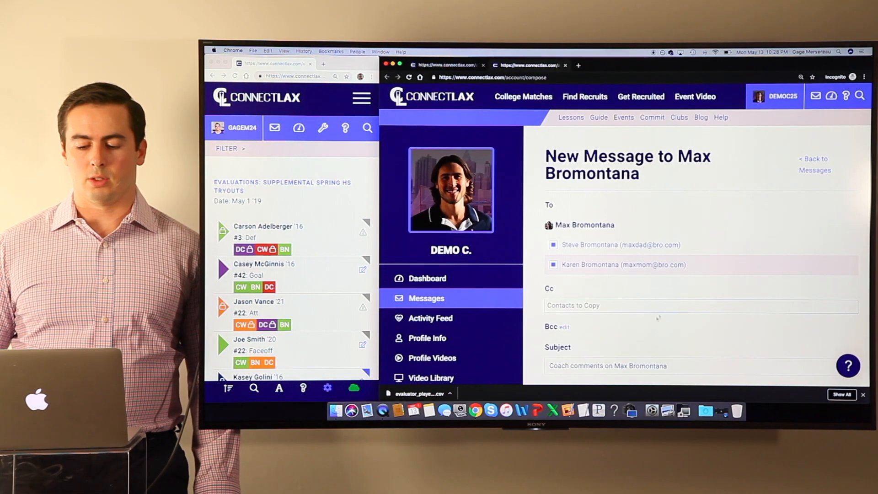
pyautogui.scroll(-3)
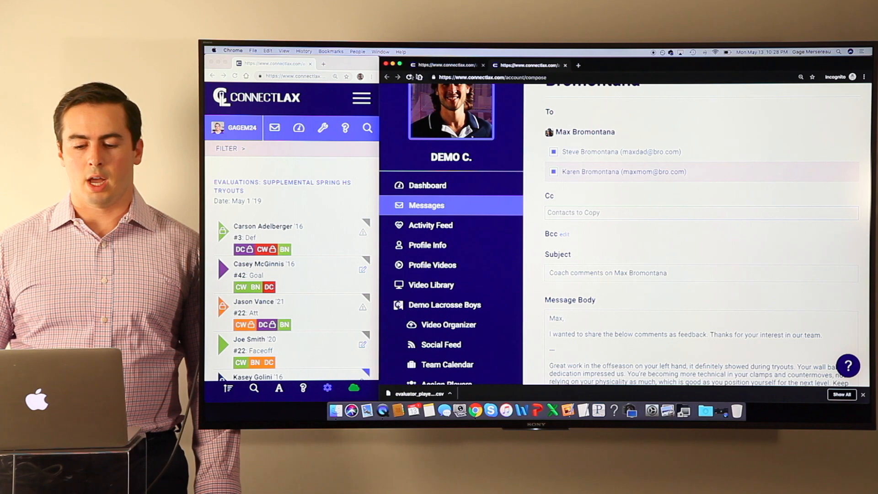
pyautogui.click(450, 238)
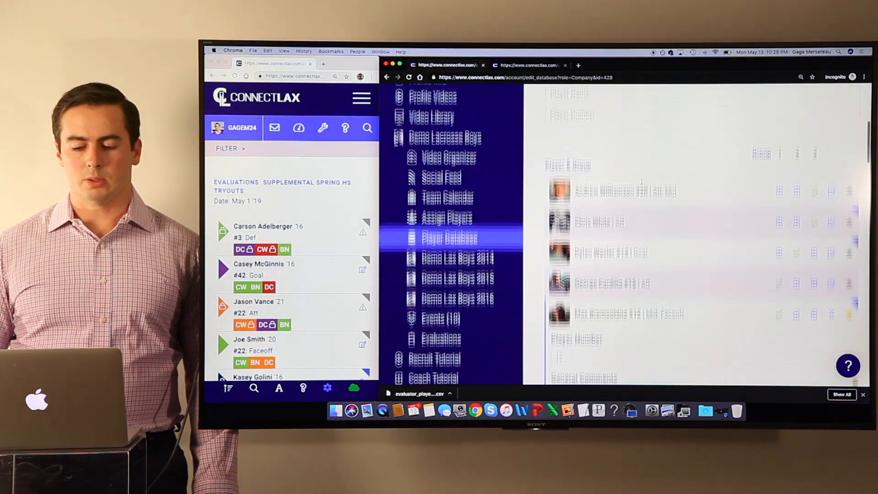